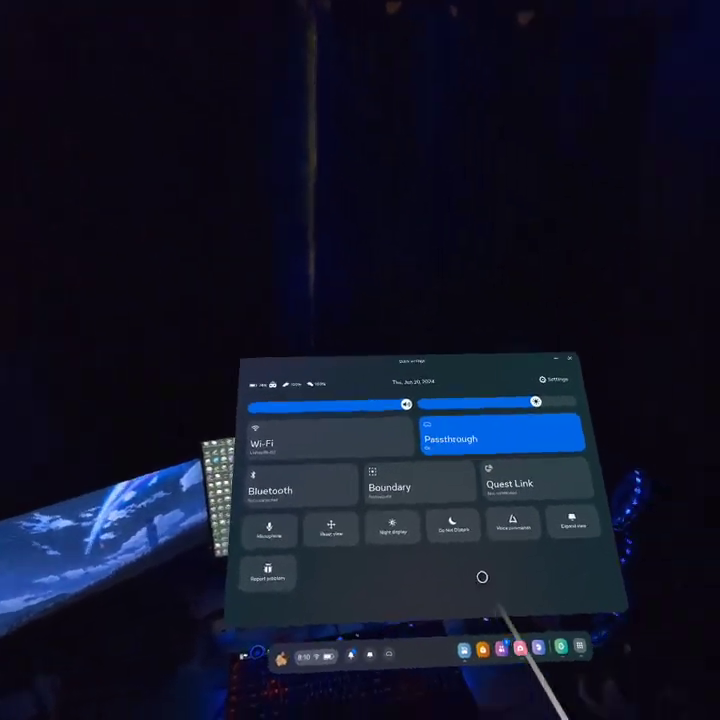
Show the Quest Link options from Quick Settings and select the listed PC.
{"action": "left_click", "coordinate": [510, 482]}
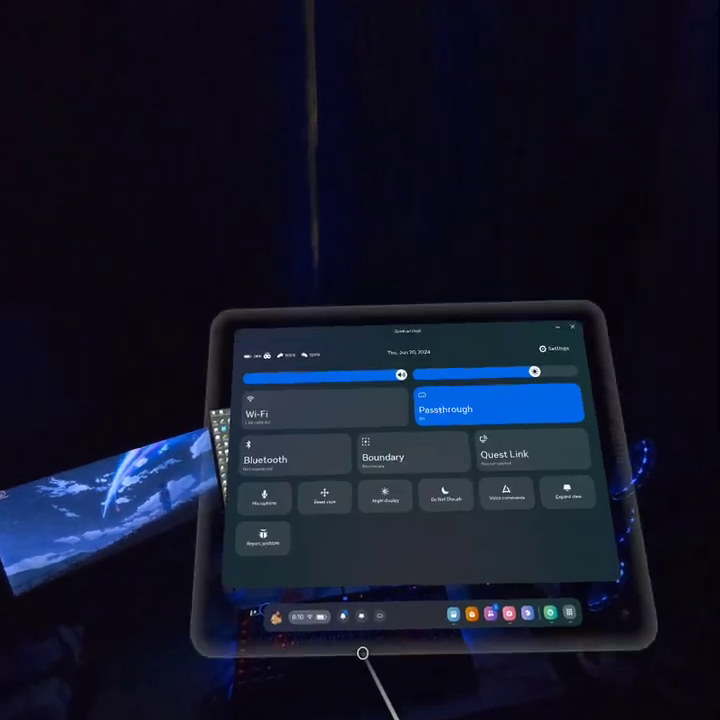
{"action": "left_click", "coordinate": [504, 452]}
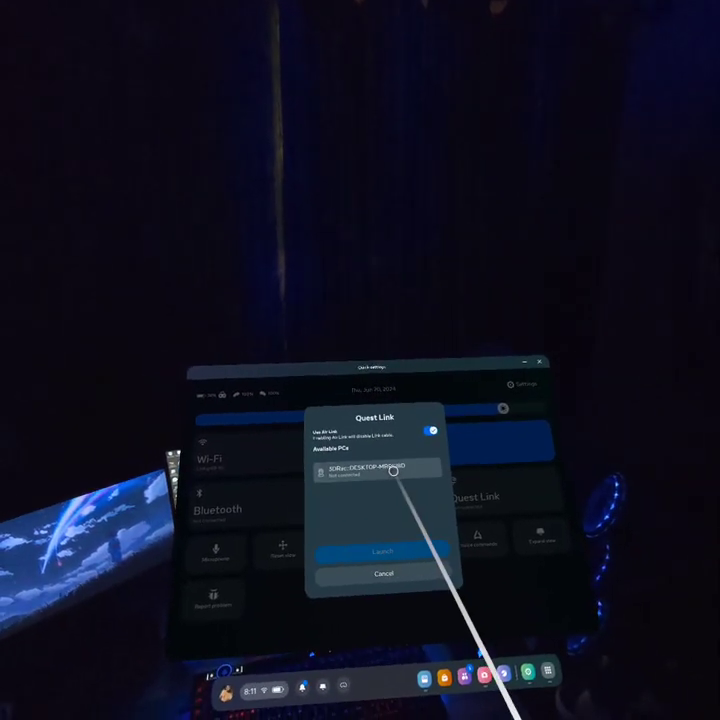
{"action": "left_click", "coordinate": [434, 428]}
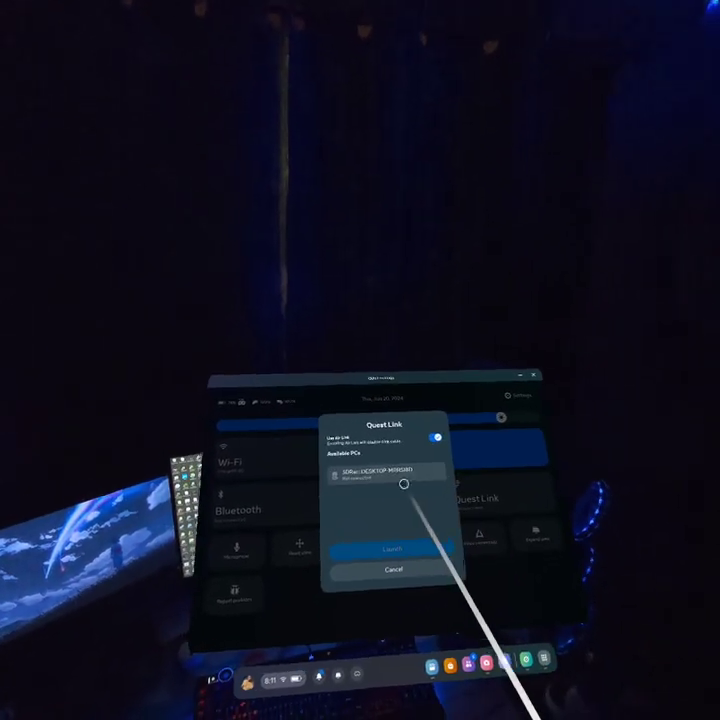
Cancel the quick dialog and go to the Quest Link page in Settings.
{"action": "left_click", "coordinate": [392, 568]}
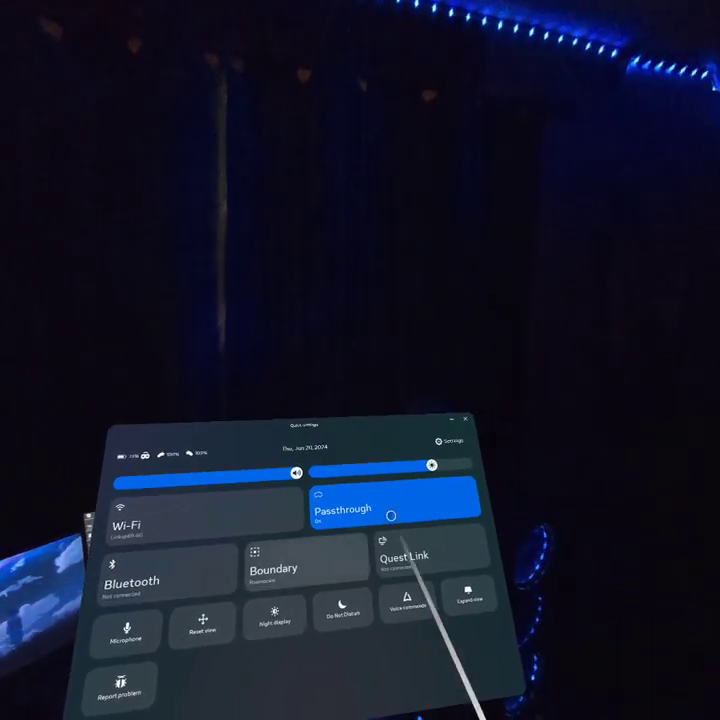
{"action": "left_click", "coordinate": [448, 440]}
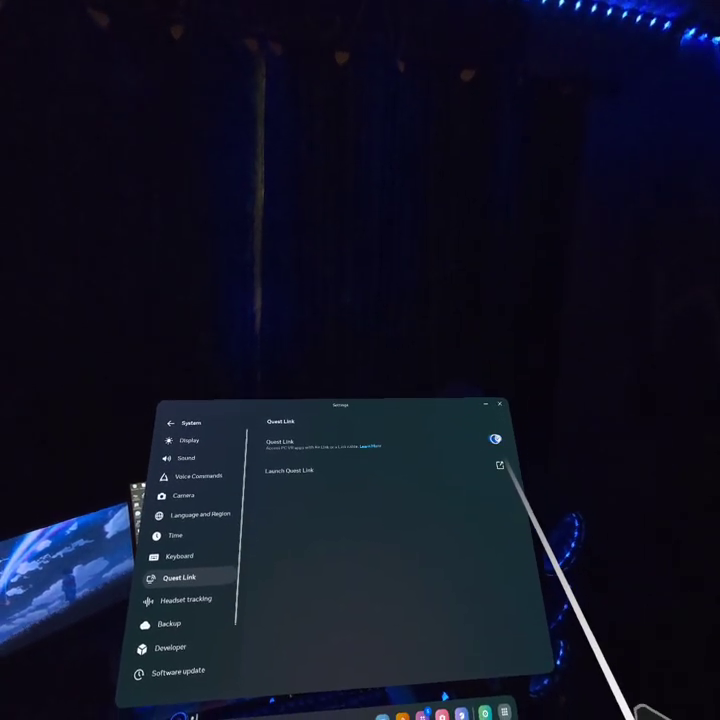
Launch Quest Link for the PC and pair it, bringing up the Confirm Pairing Code dialog.
{"action": "left_click", "coordinate": [290, 470]}
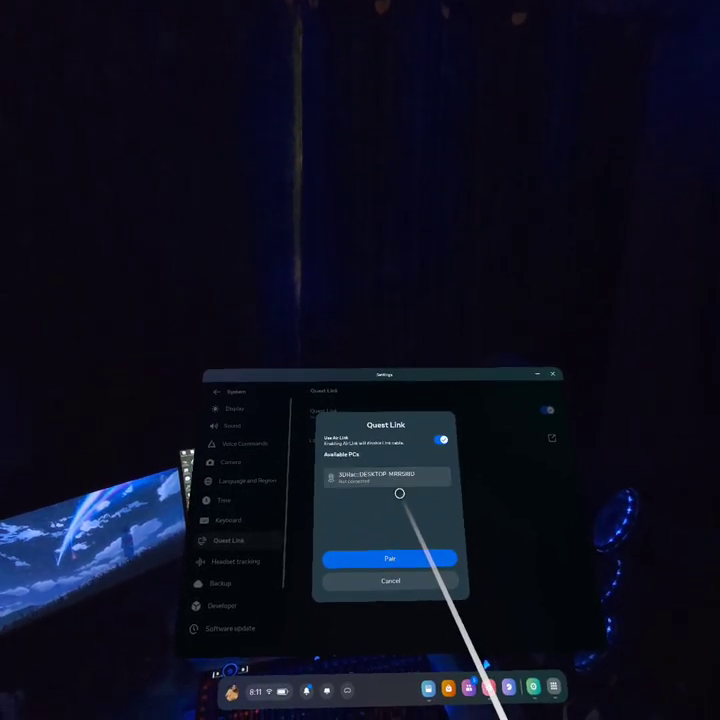
{"action": "left_click", "coordinate": [390, 556]}
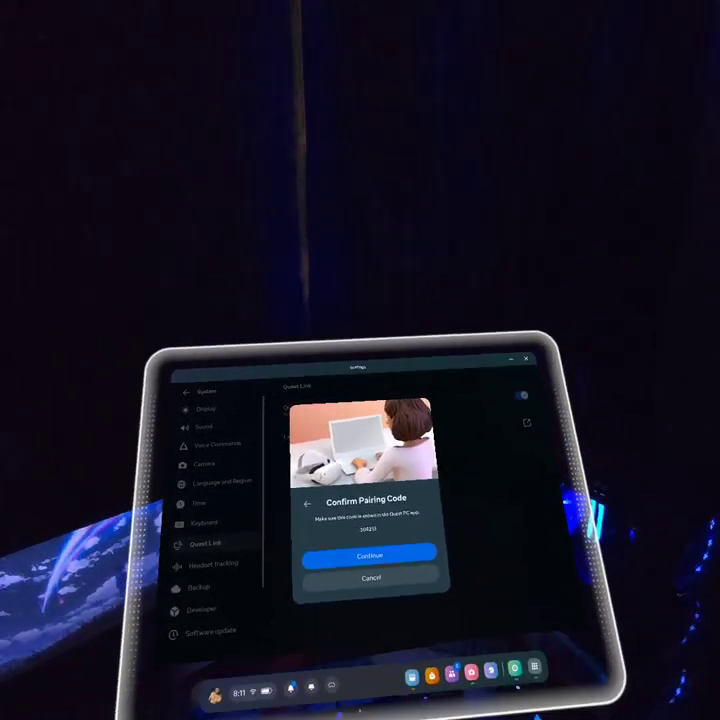
Continue on the Confirm Pairing Code dialog to pair the headset with the PC.
{"action": "left_click", "coordinate": [370, 554]}
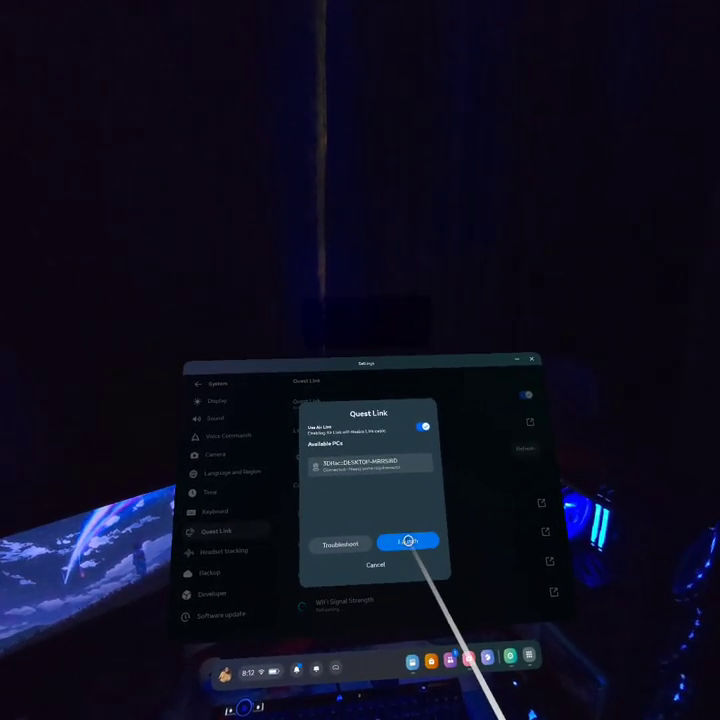
Launch Quest Link with the newly paired PC and view its connection checks.
{"action": "left_click", "coordinate": [406, 540]}
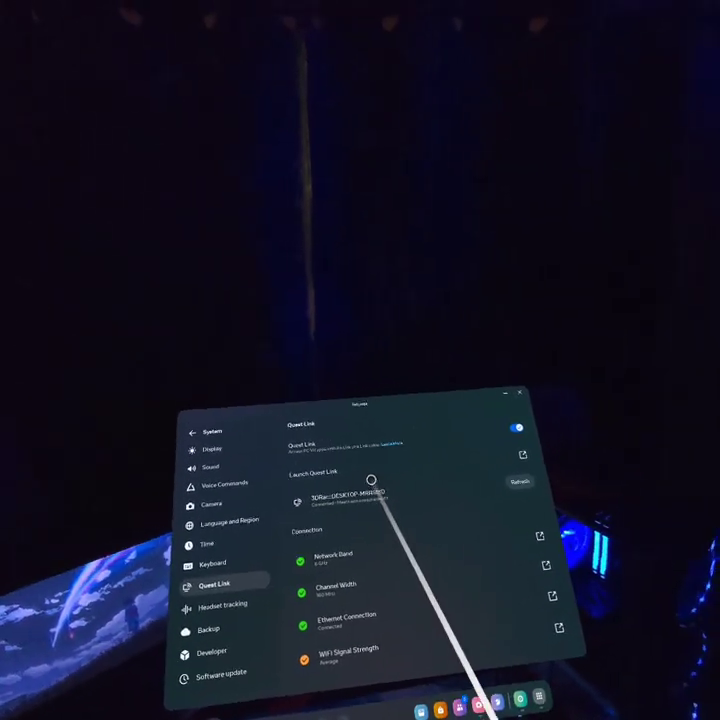
Relaunch Quest Link with the paired PC from Quick Settings.
{"action": "left_click", "coordinate": [280, 670]}
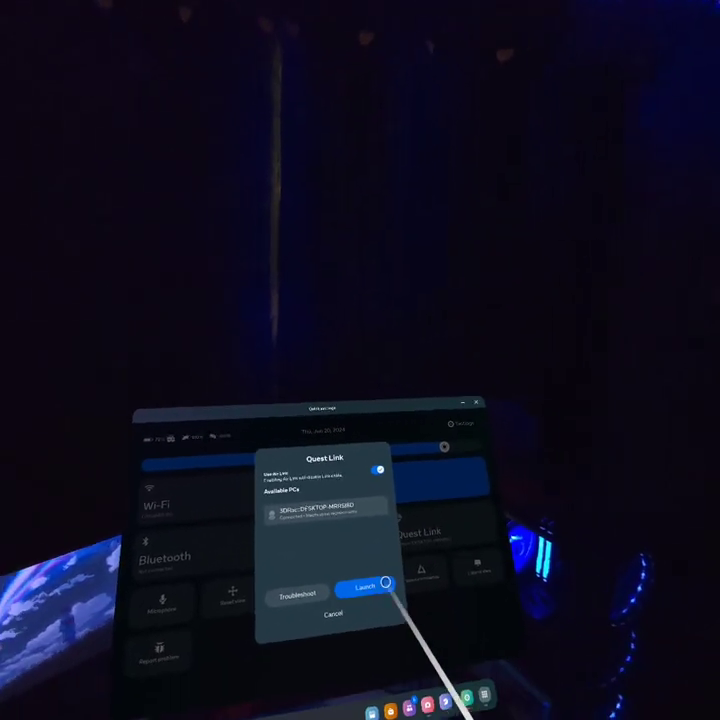
{"action": "left_click", "coordinate": [368, 584]}
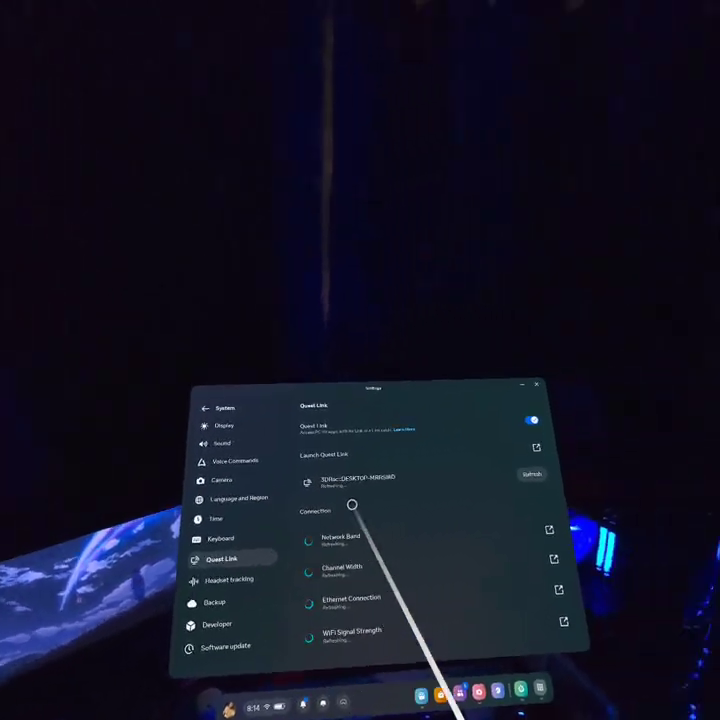